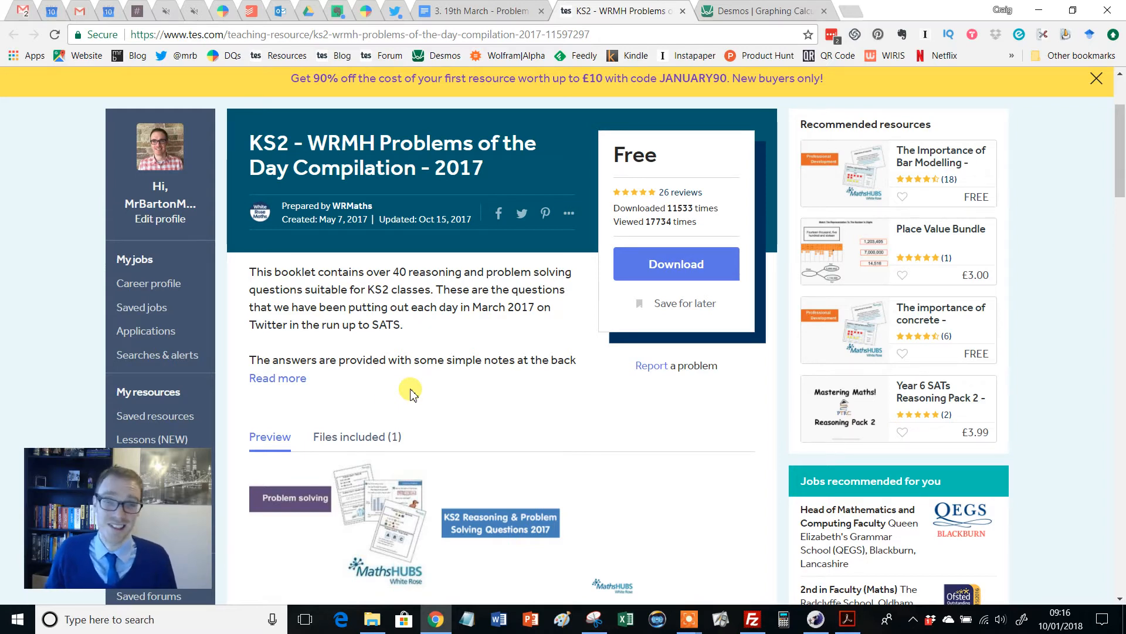
mouse_move(366, 357)
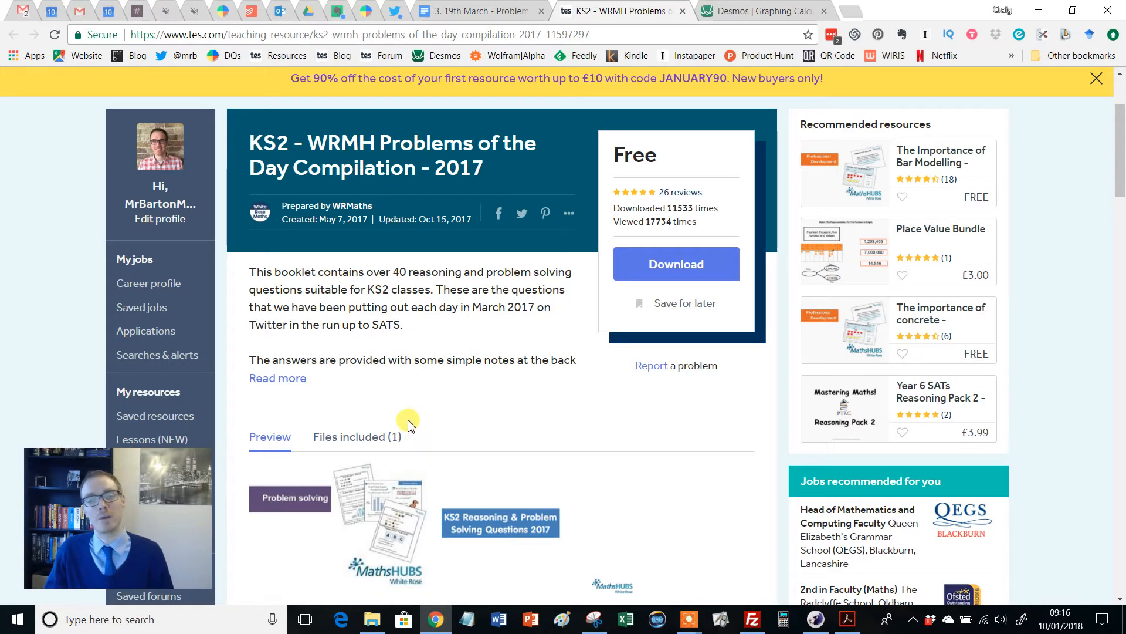
mouse_move(436, 352)
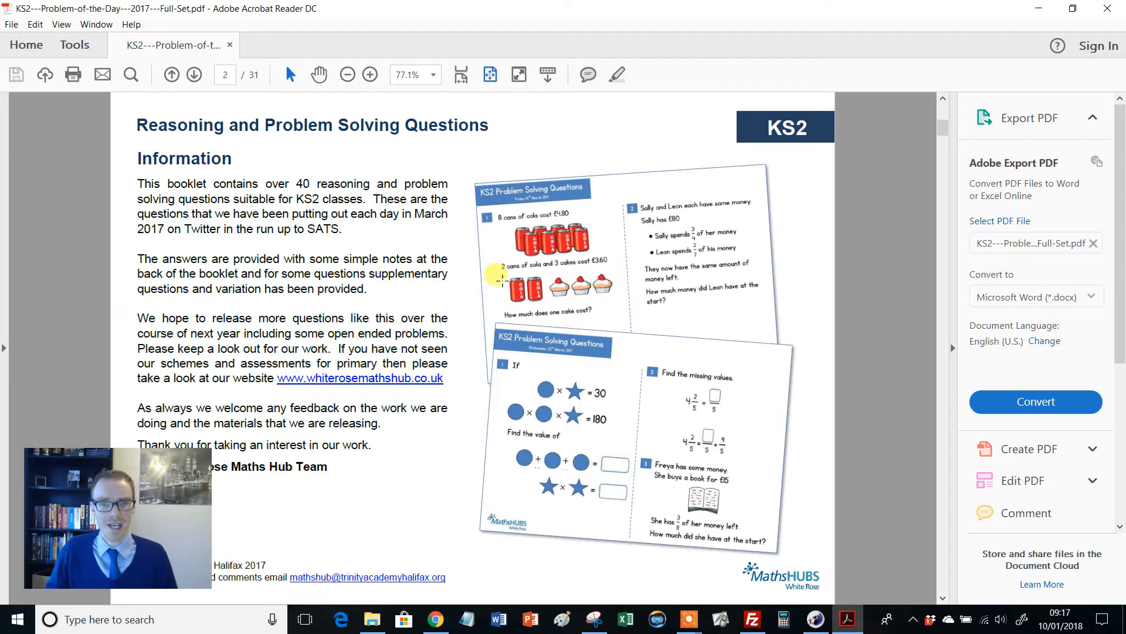
Page forward to the Thursday 2nd March problems, then back to Wednesday 1st March.
click(193, 74)
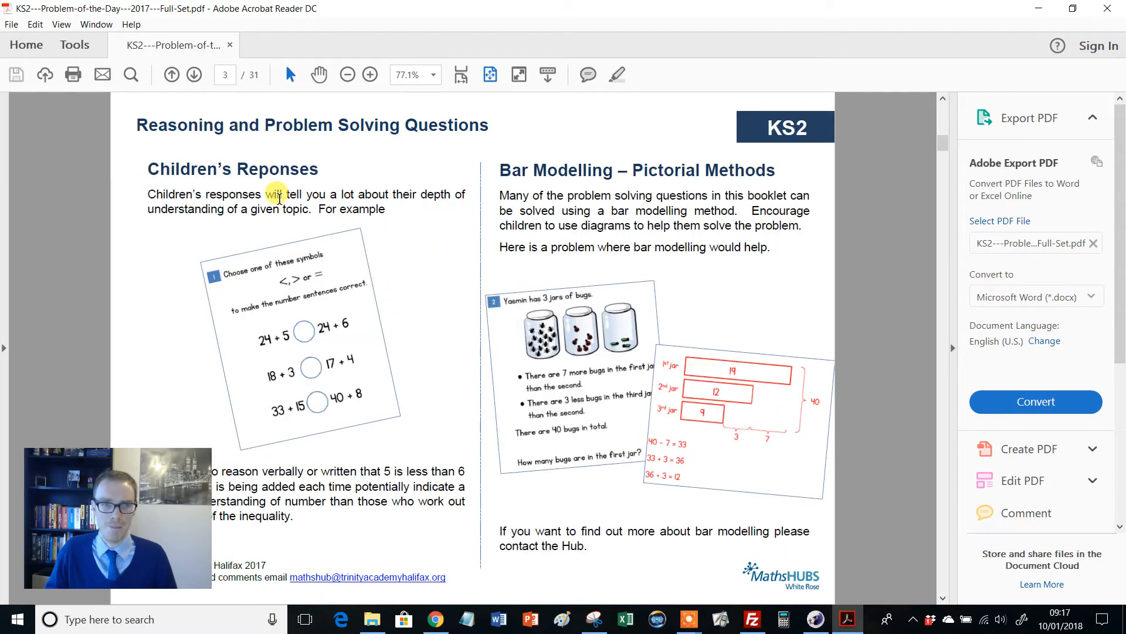
click(193, 75)
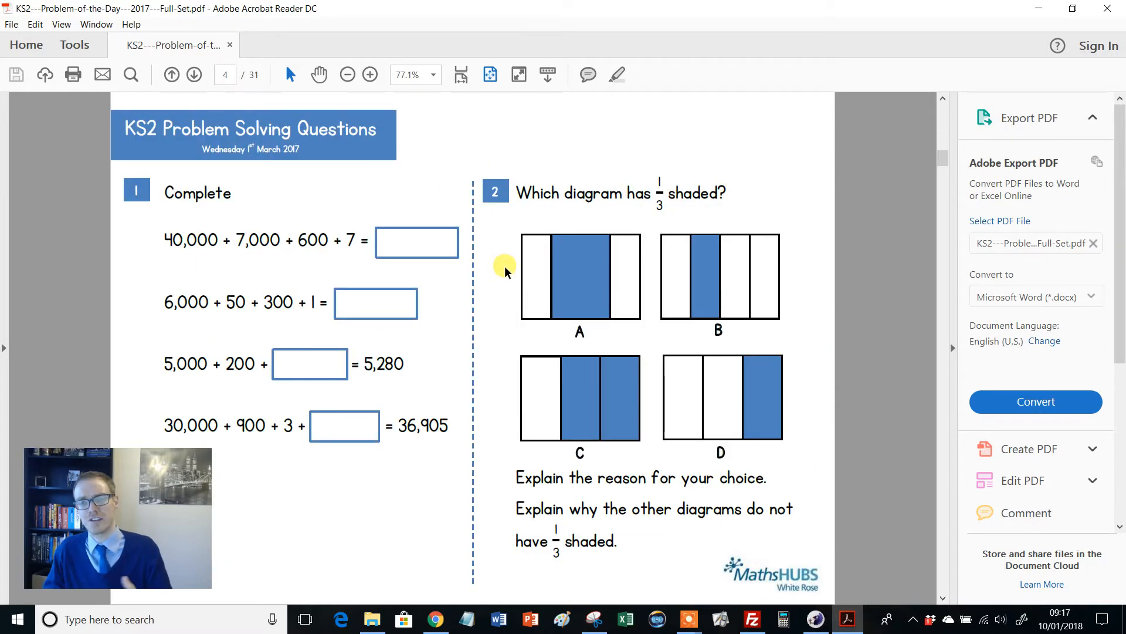
mouse_move(676, 209)
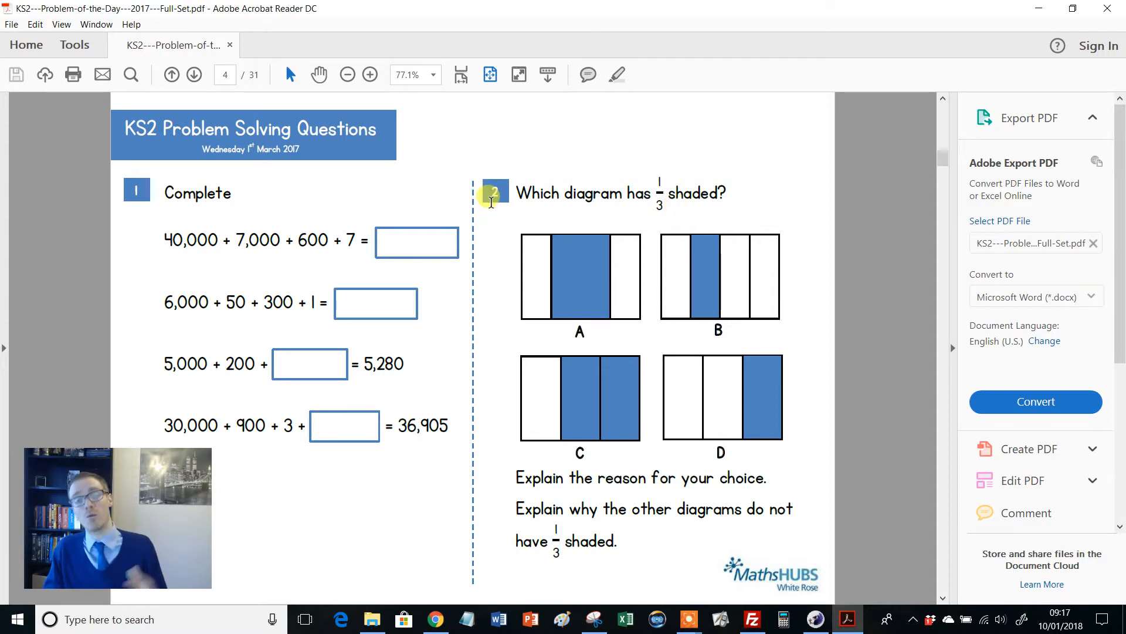
click(192, 75)
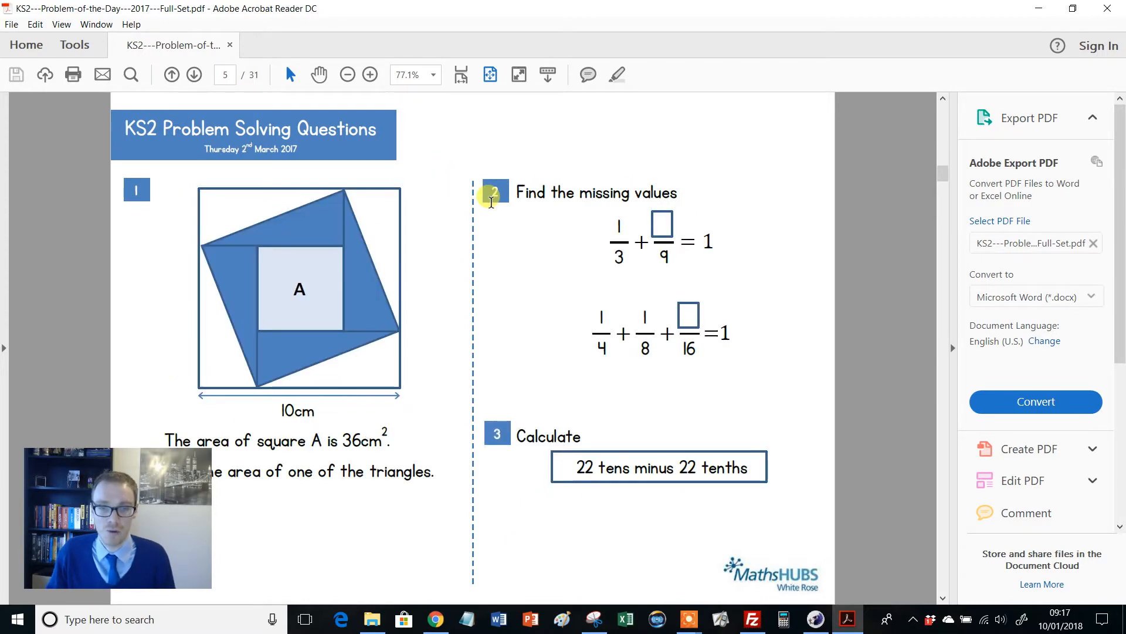
click(193, 75)
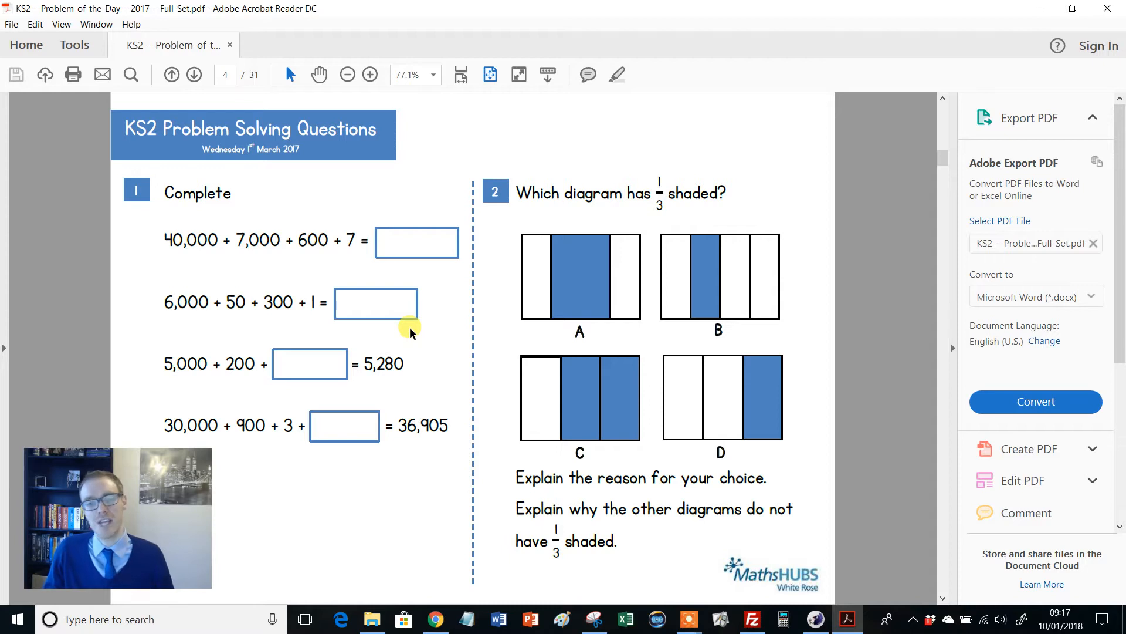
mouse_move(545, 271)
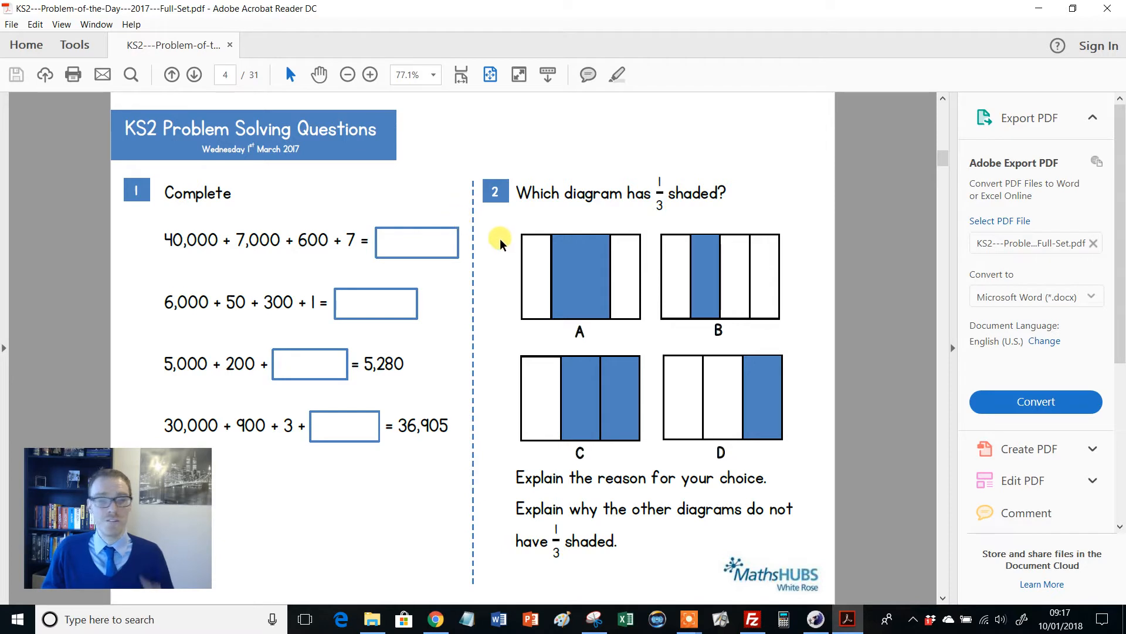
mouse_move(505, 279)
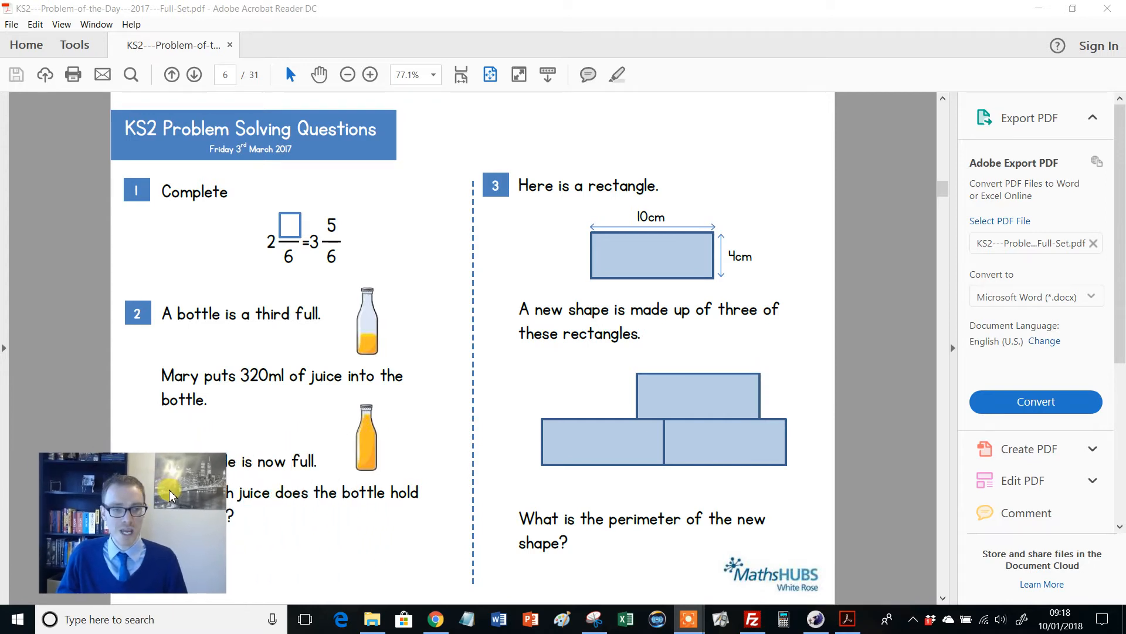
Page through the Monday 6th to Wednesday 8th March problems and on to the next day.
click(192, 75)
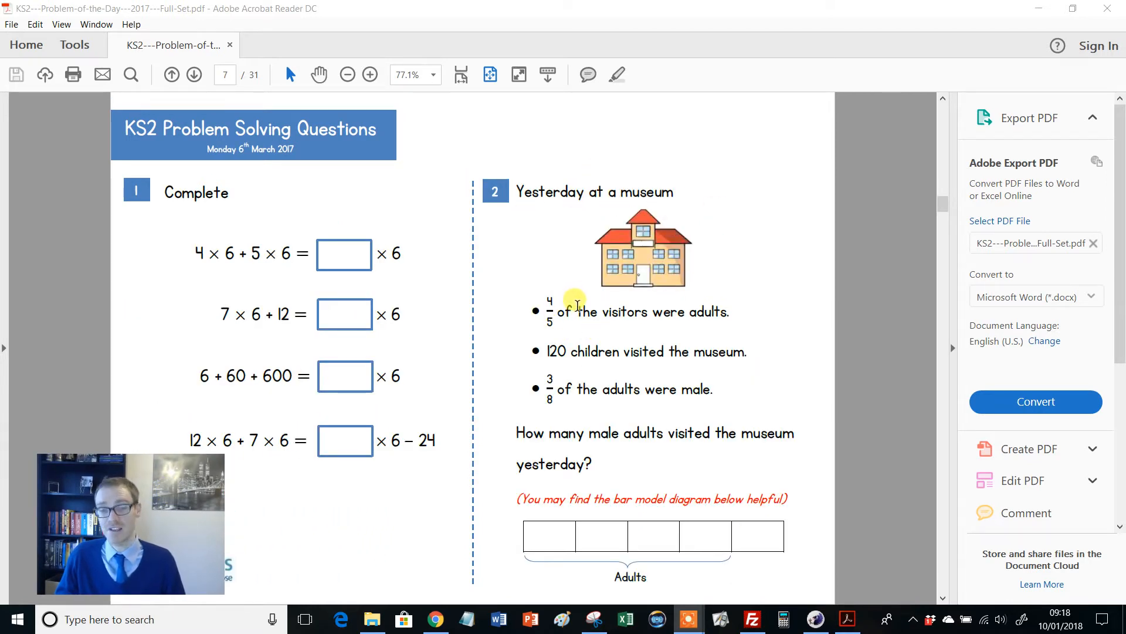
mouse_move(657, 162)
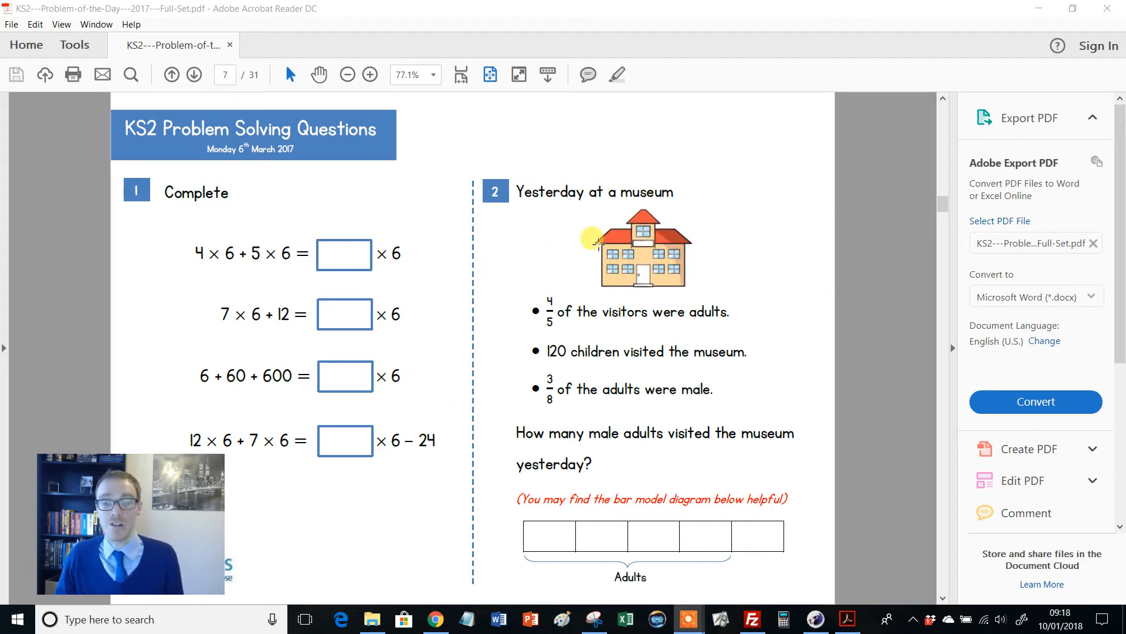
mouse_move(659, 457)
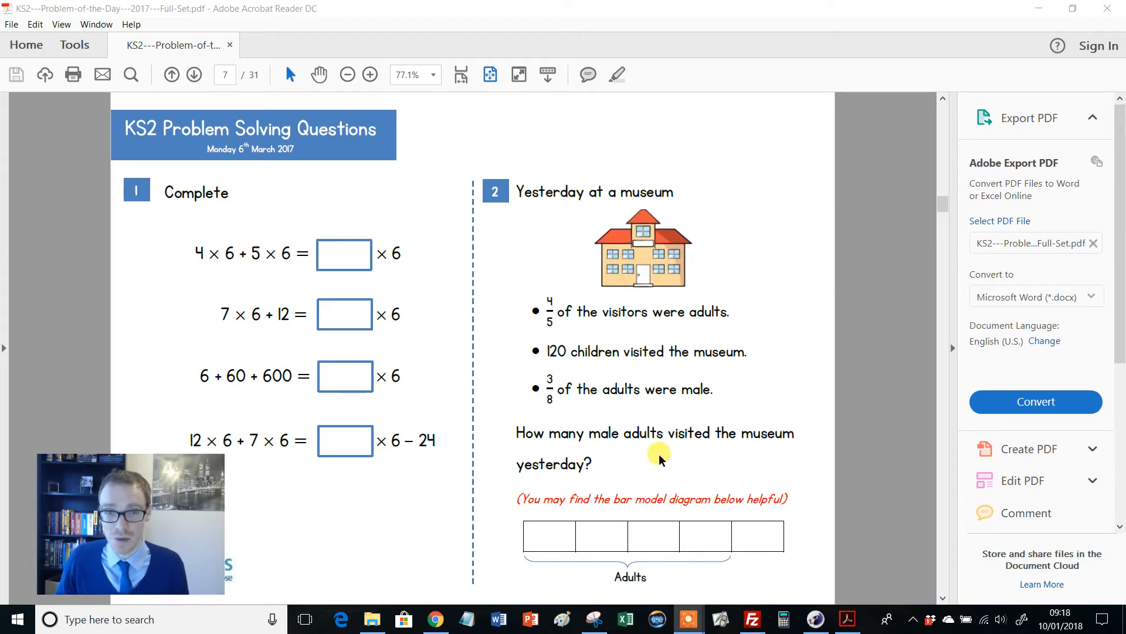
mouse_move(581, 324)
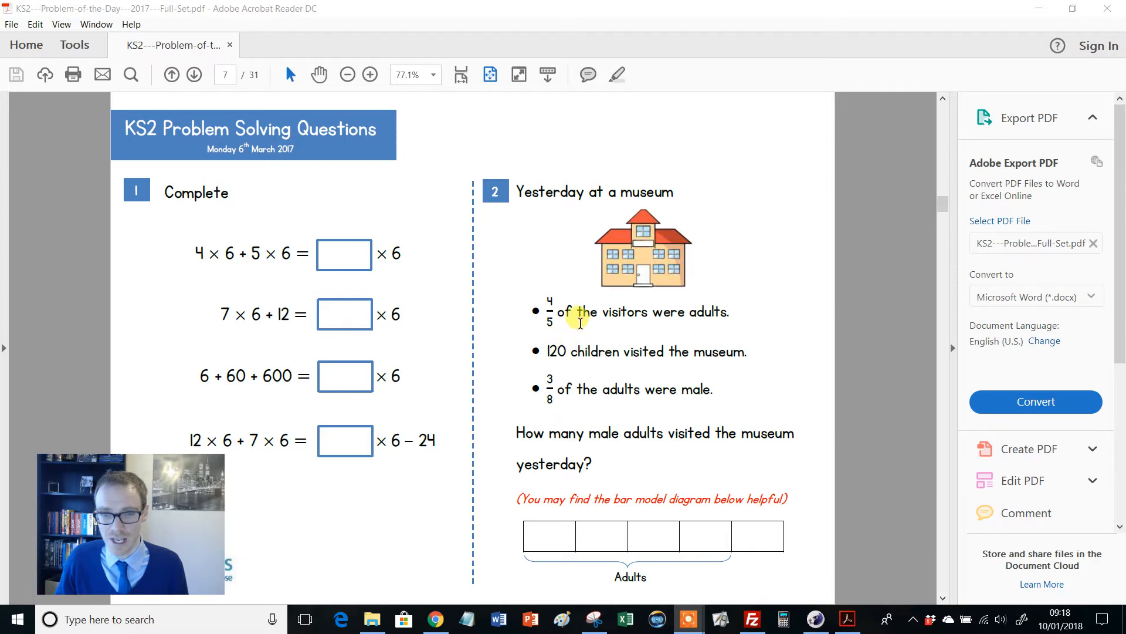
mouse_move(711, 535)
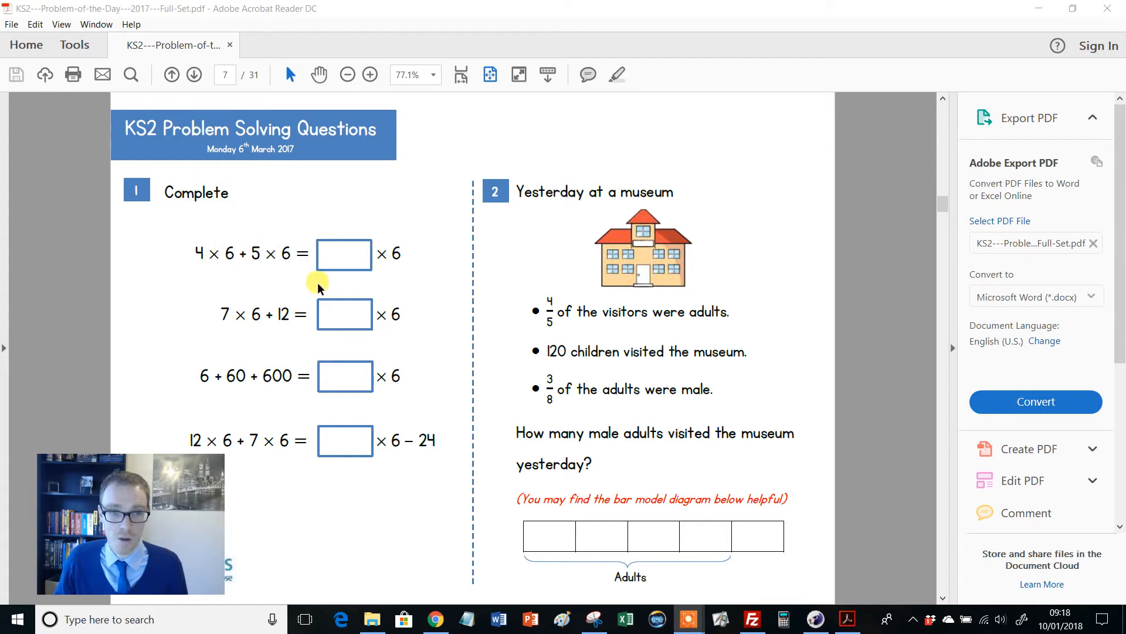
click(193, 75)
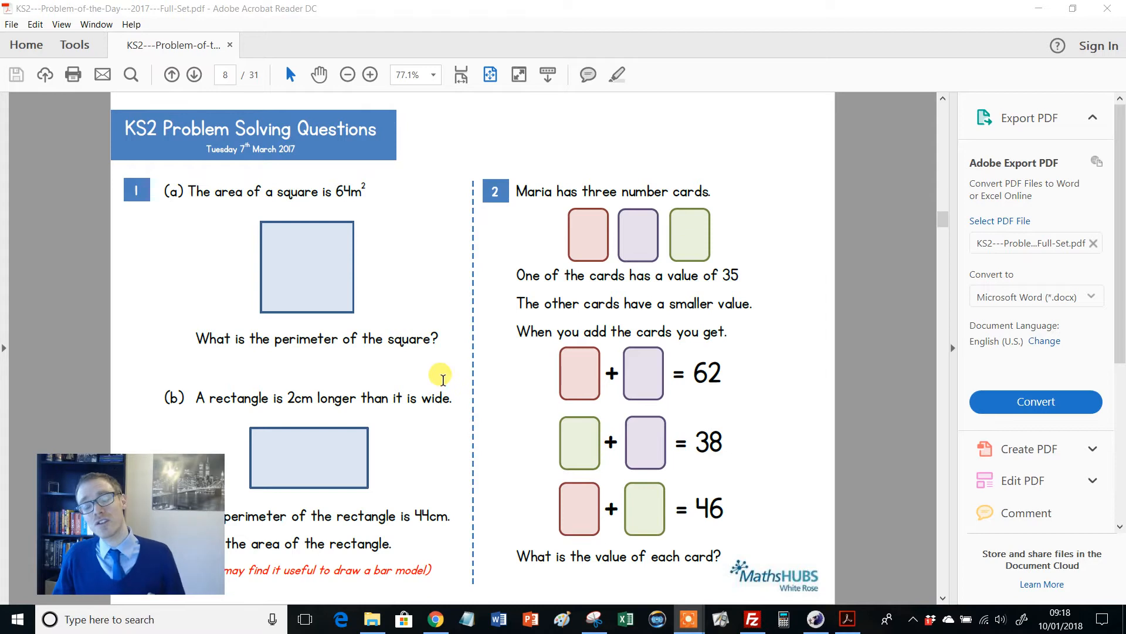
click(171, 74)
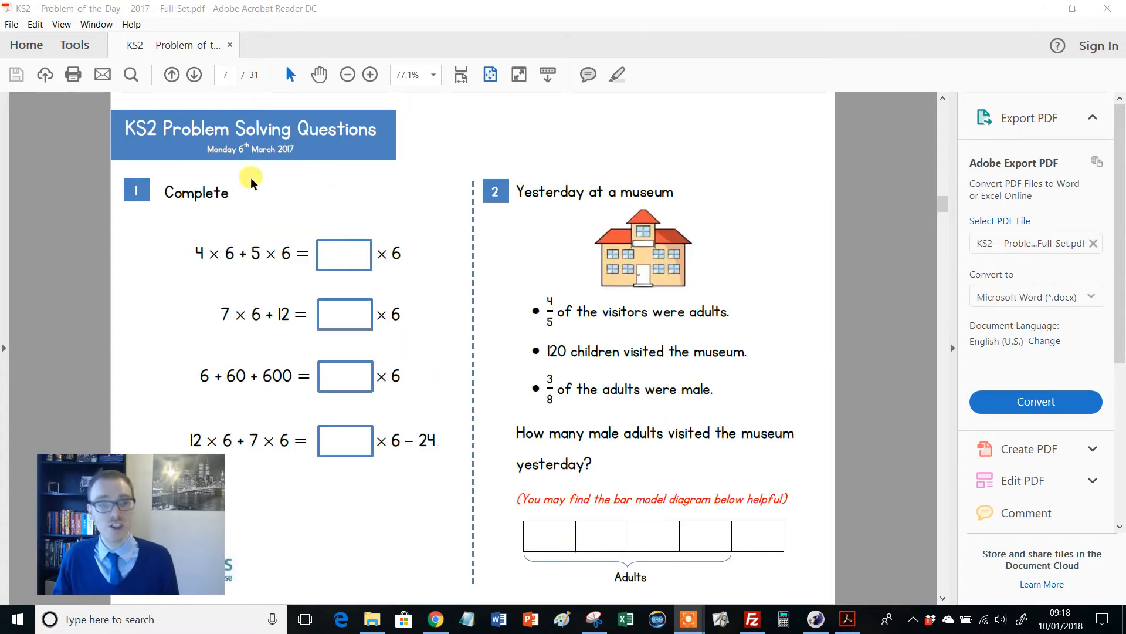
click(192, 74)
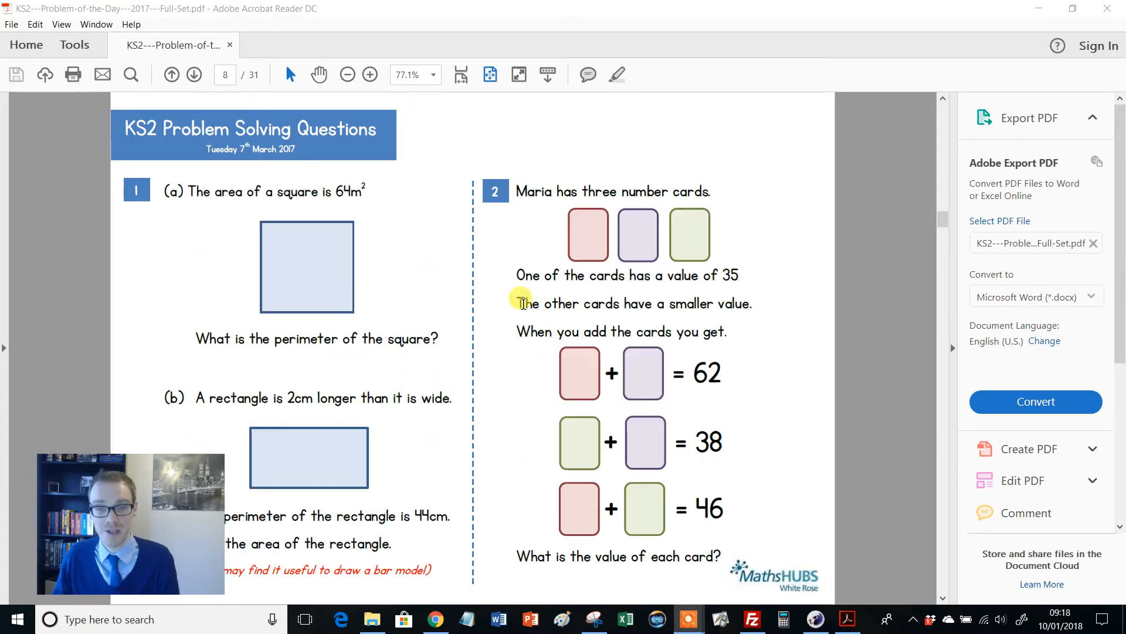
click(192, 75)
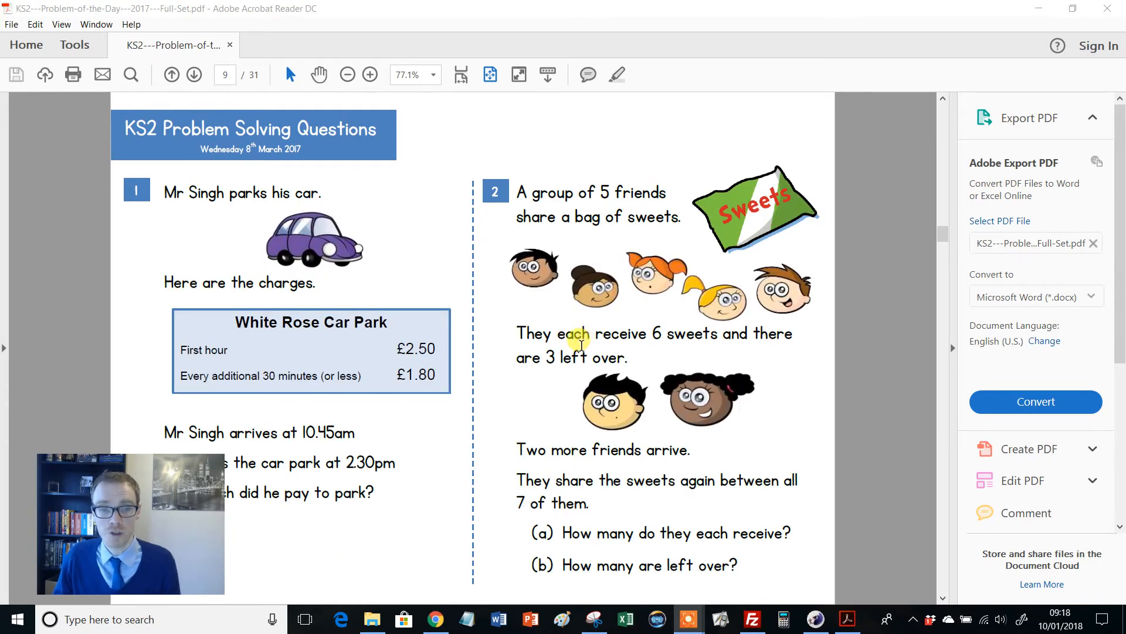
mouse_move(655, 317)
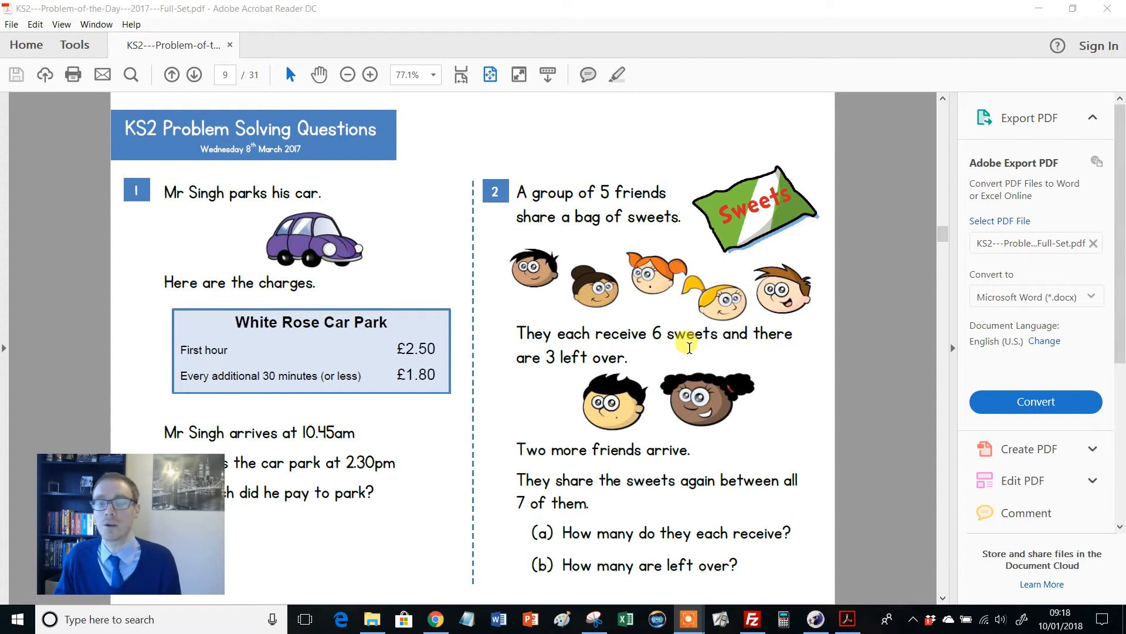
click(192, 75)
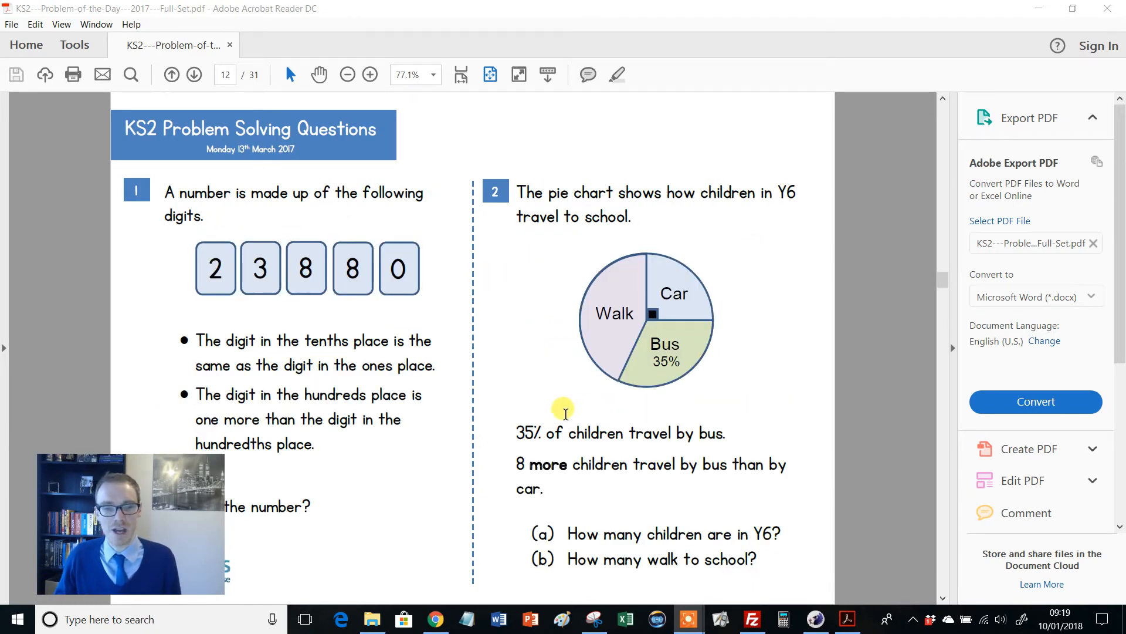
mouse_move(693, 260)
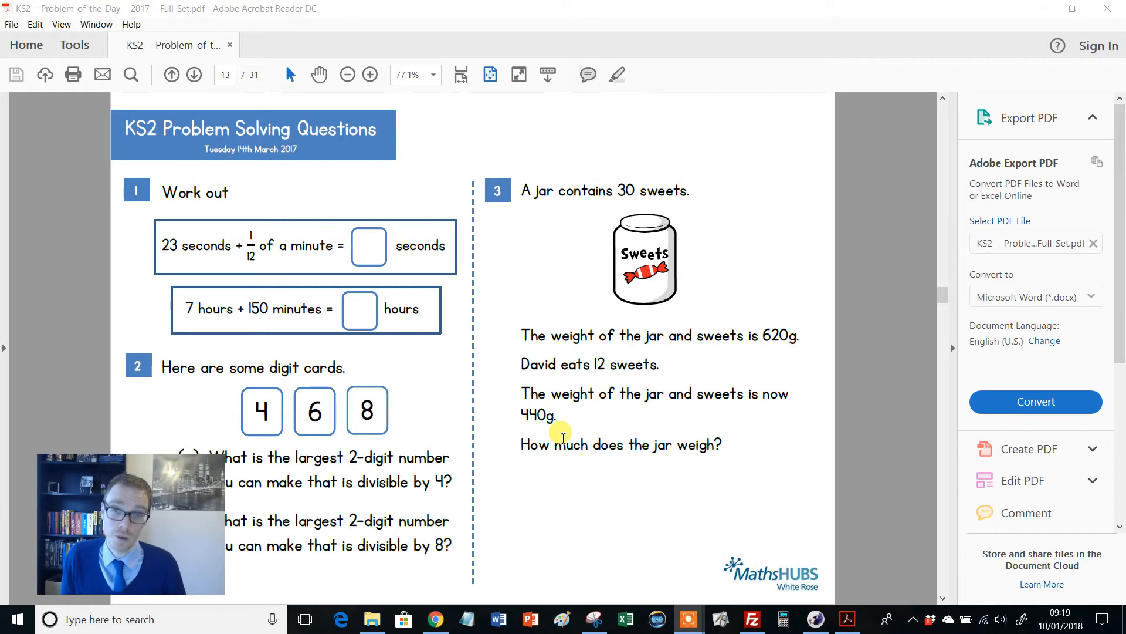
mouse_move(485, 232)
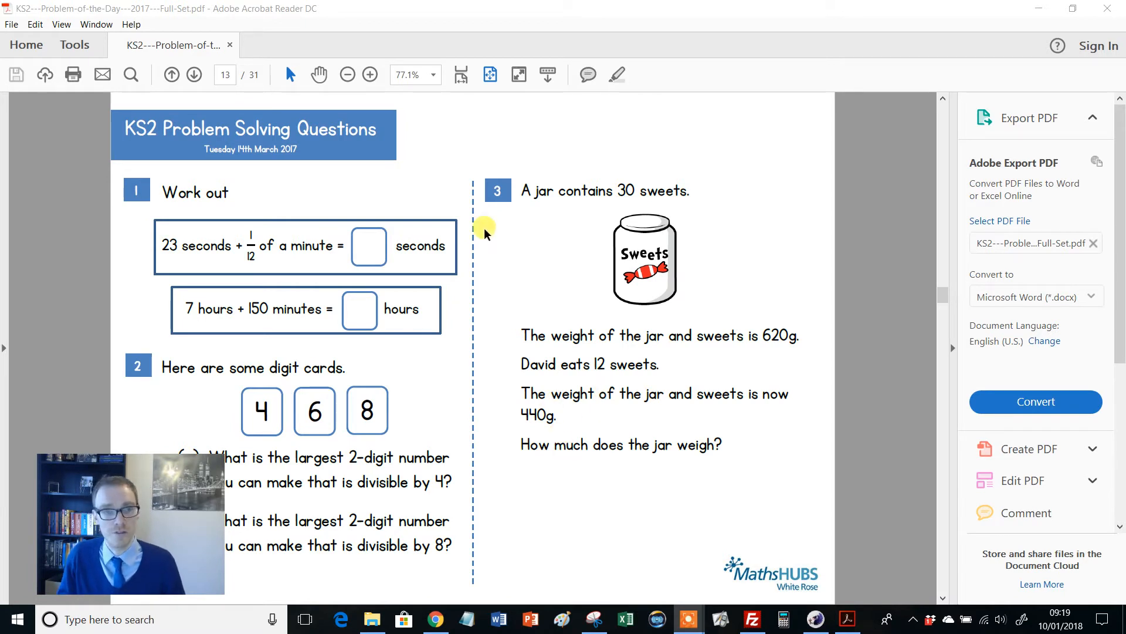
Advance one page past the Tuesday 14th March problems toward the answers.
click(192, 75)
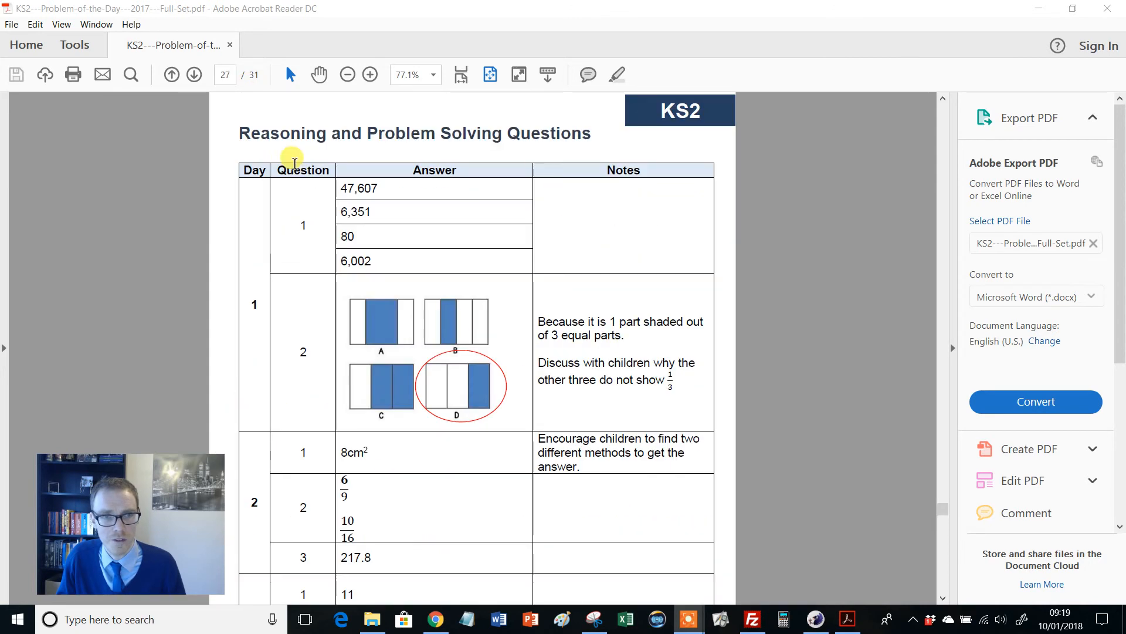
mouse_move(342, 343)
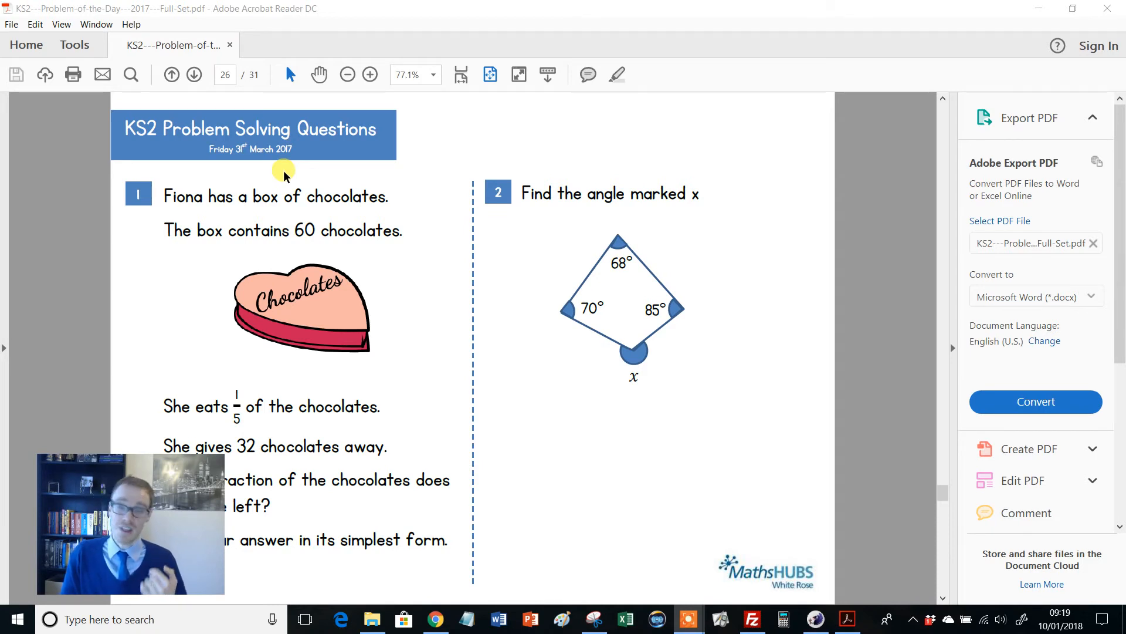
mouse_move(508, 251)
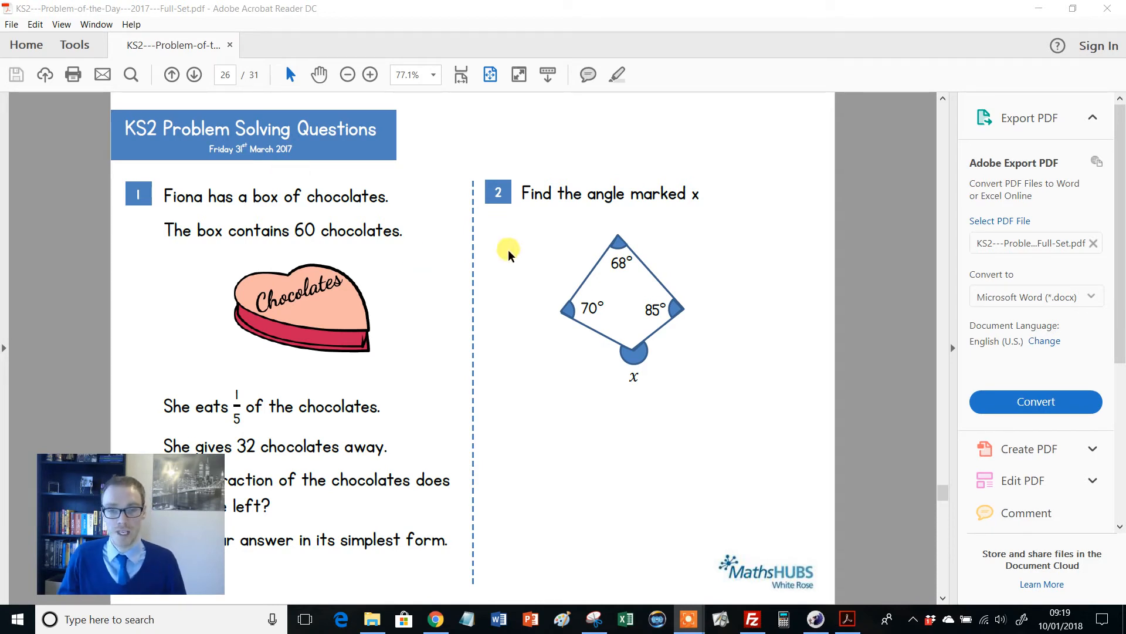
mouse_move(480, 270)
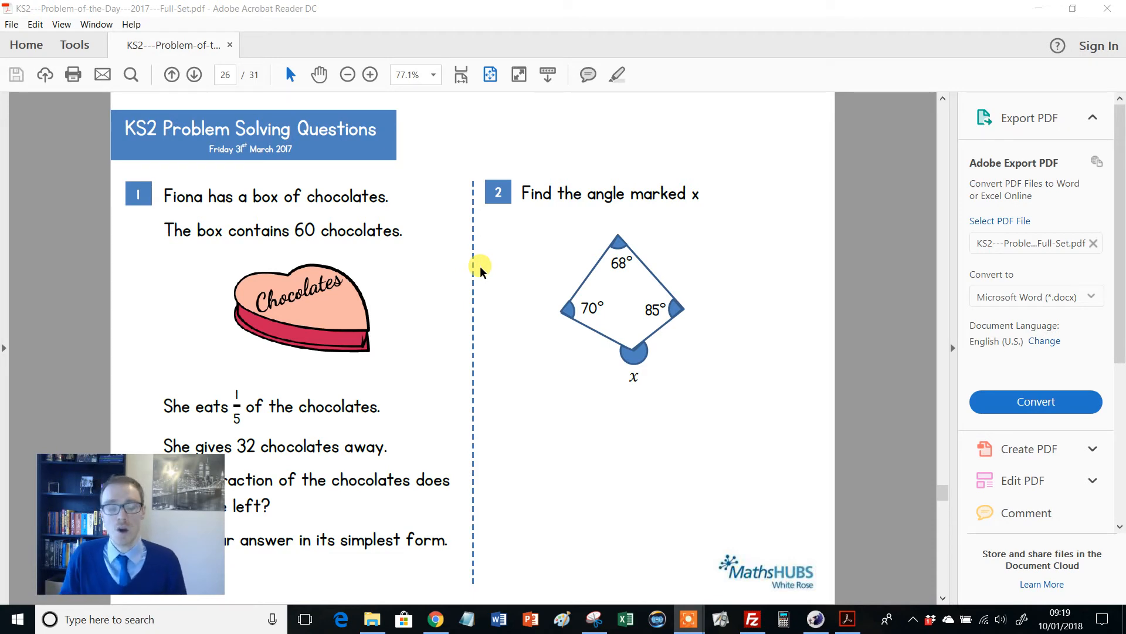
Step back one page to the Thursday 30th March problems.
click(172, 74)
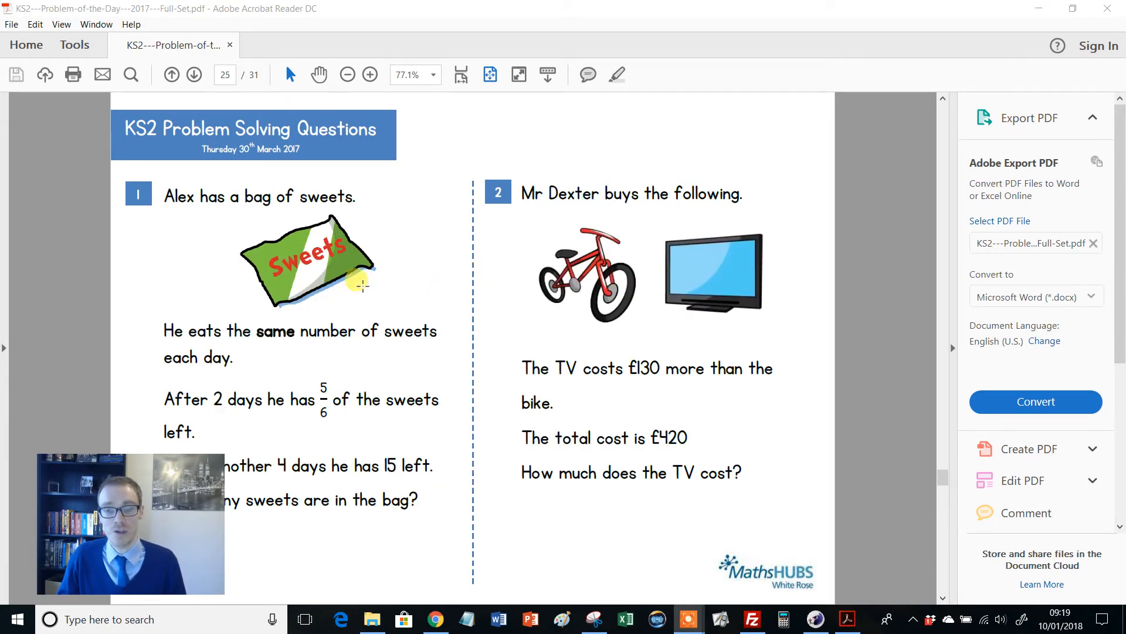
mouse_move(513, 336)
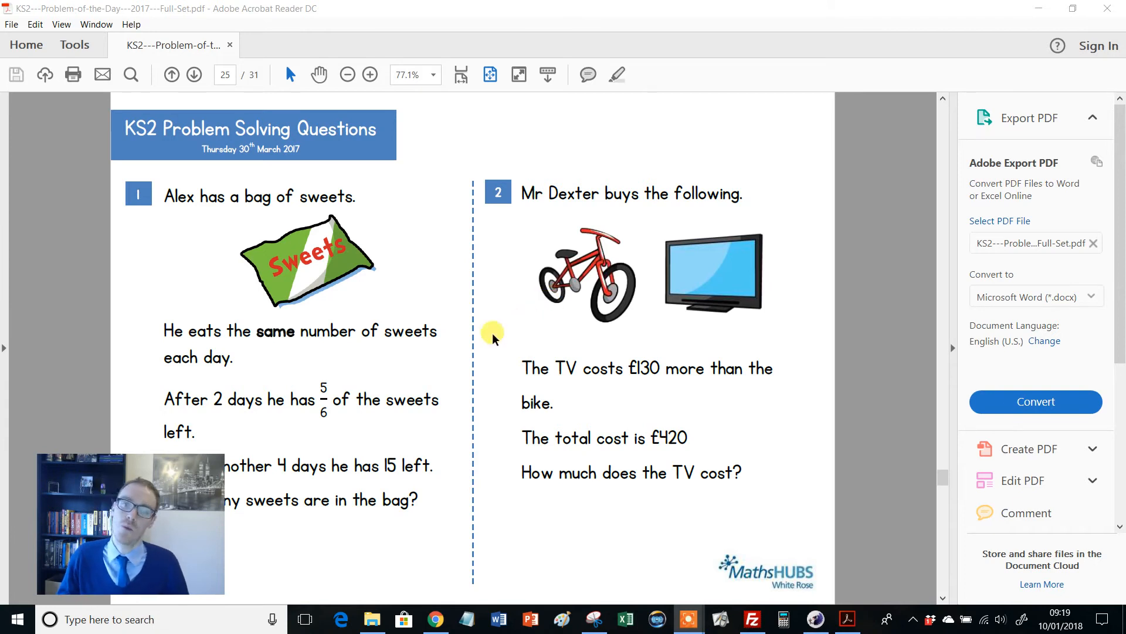
mouse_move(328, 302)
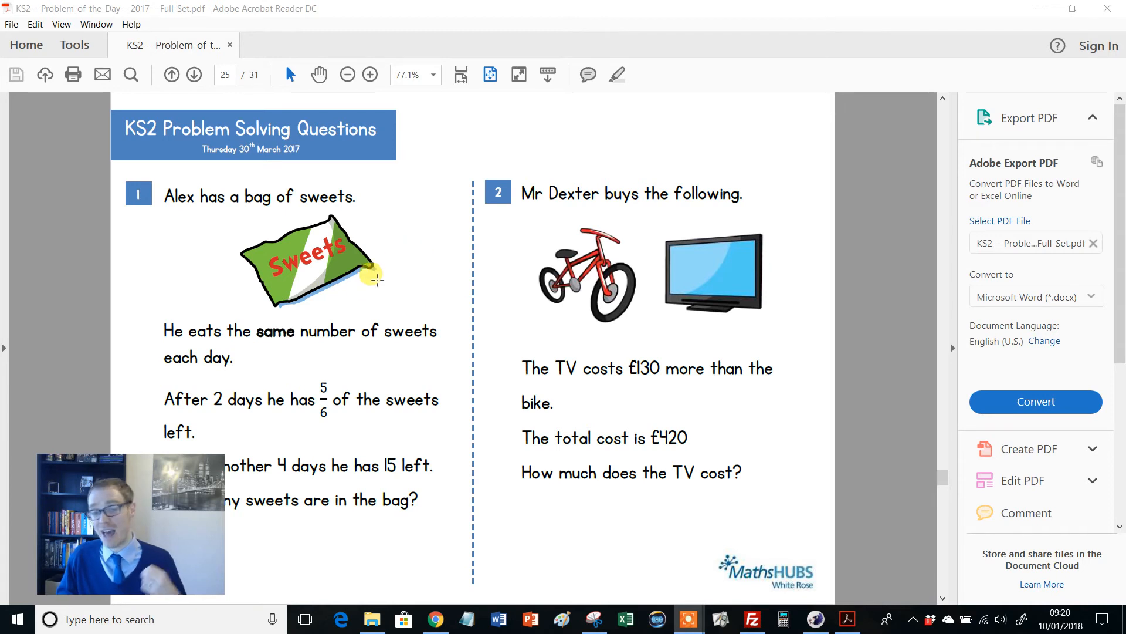
mouse_move(368, 321)
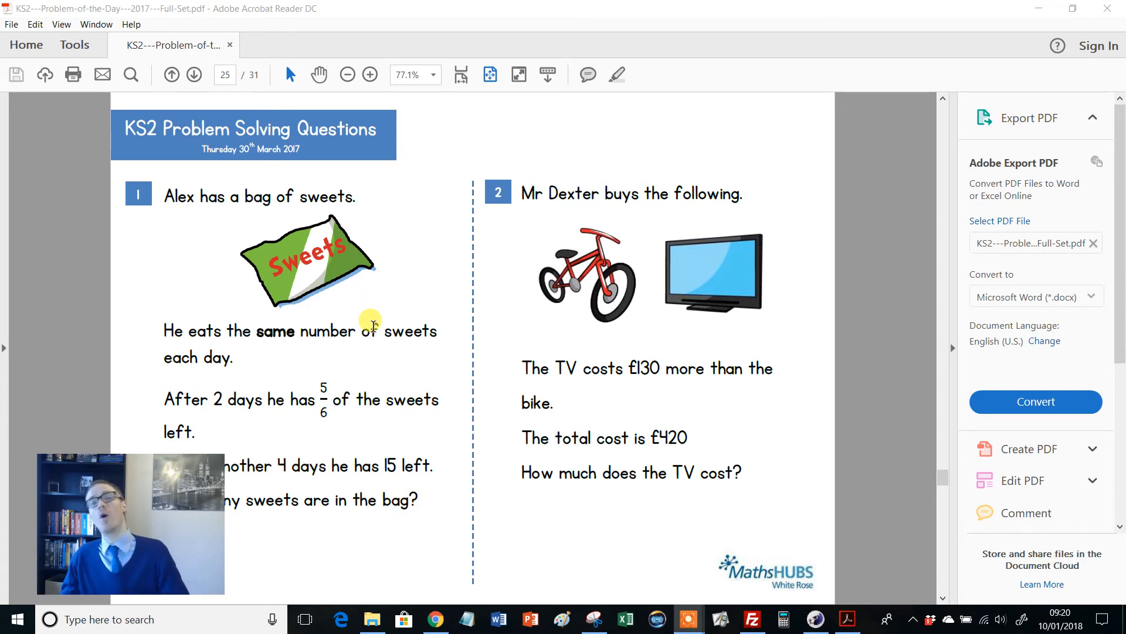
mouse_move(402, 305)
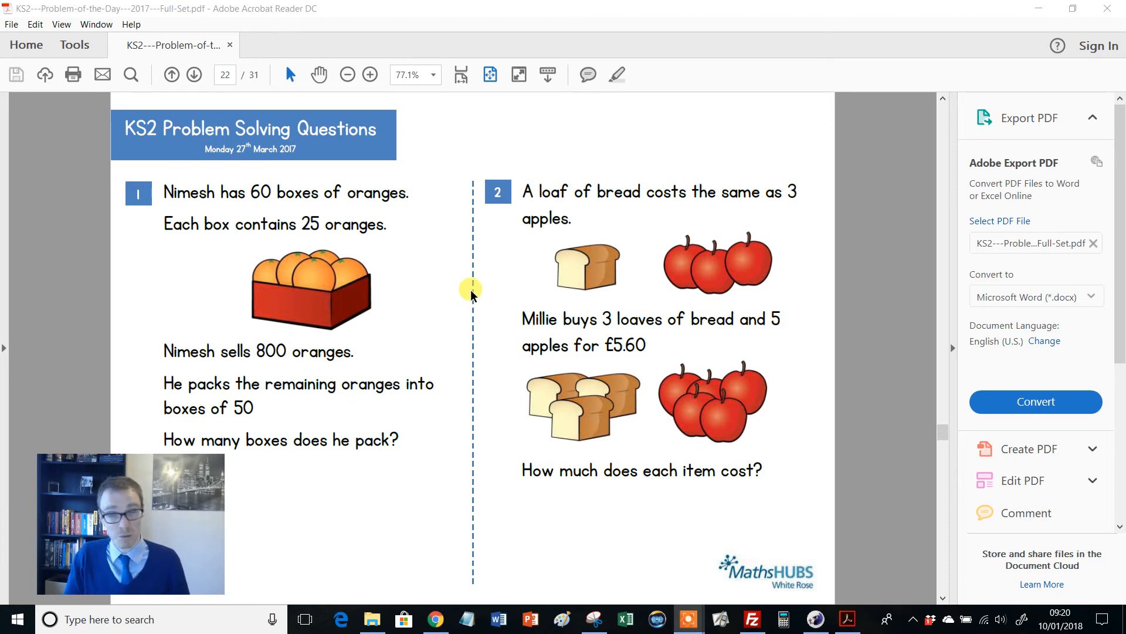
mouse_move(477, 244)
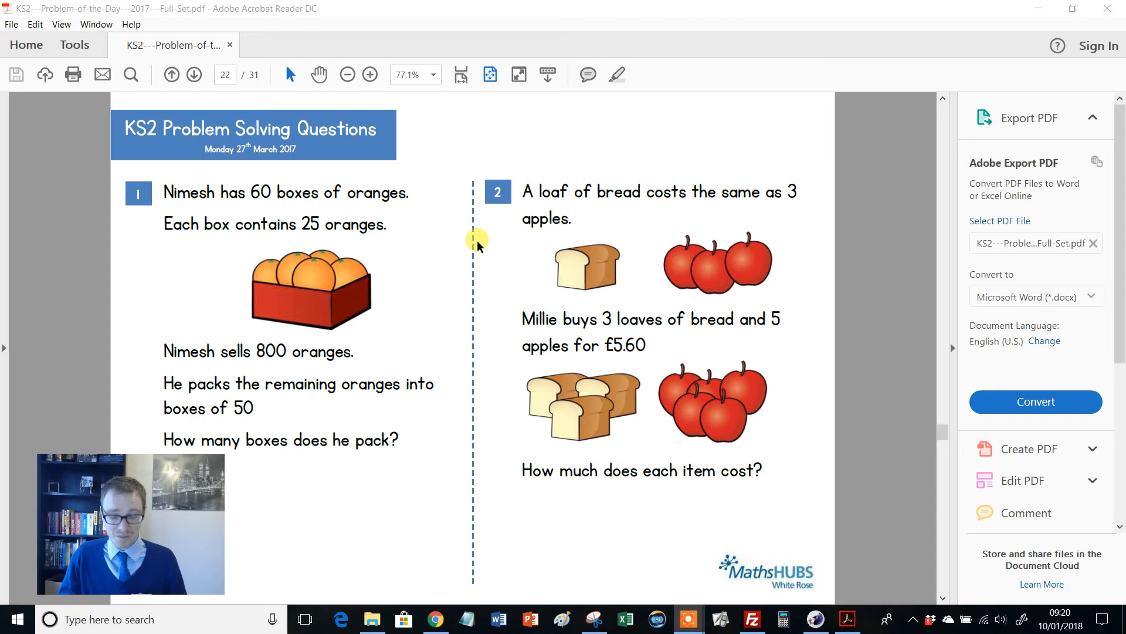
mouse_move(694, 176)
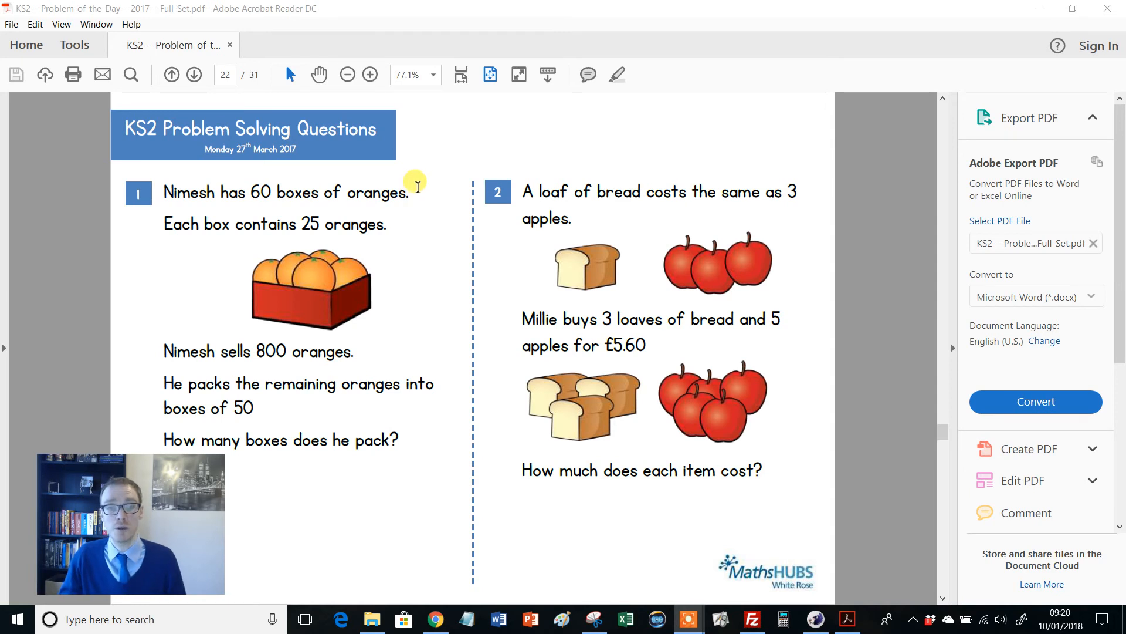
mouse_move(410, 147)
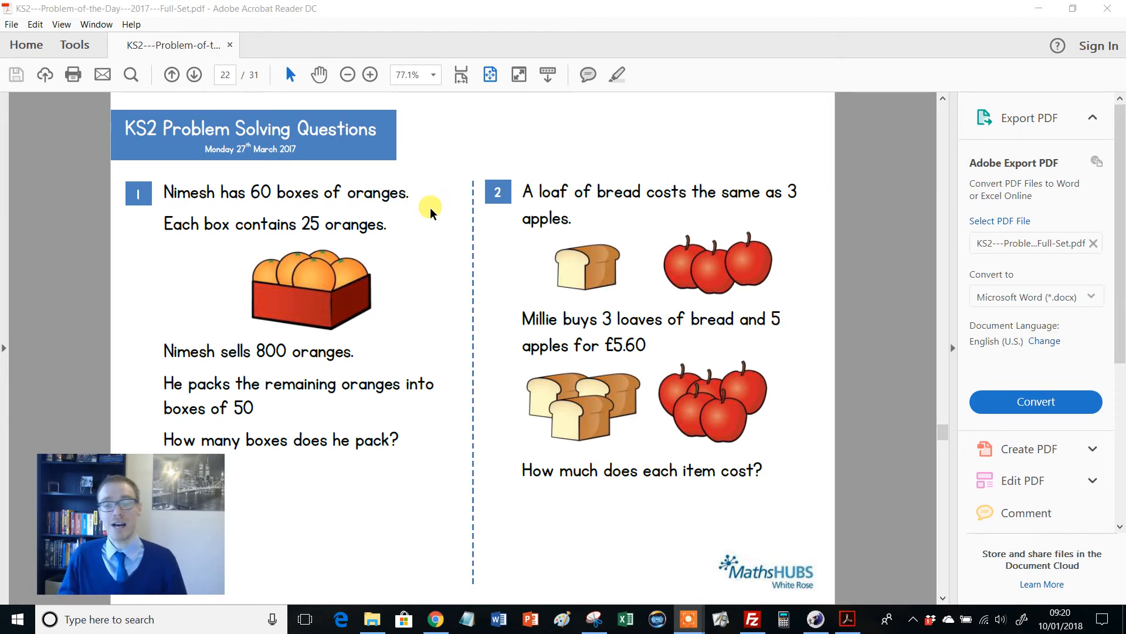
mouse_move(410, 178)
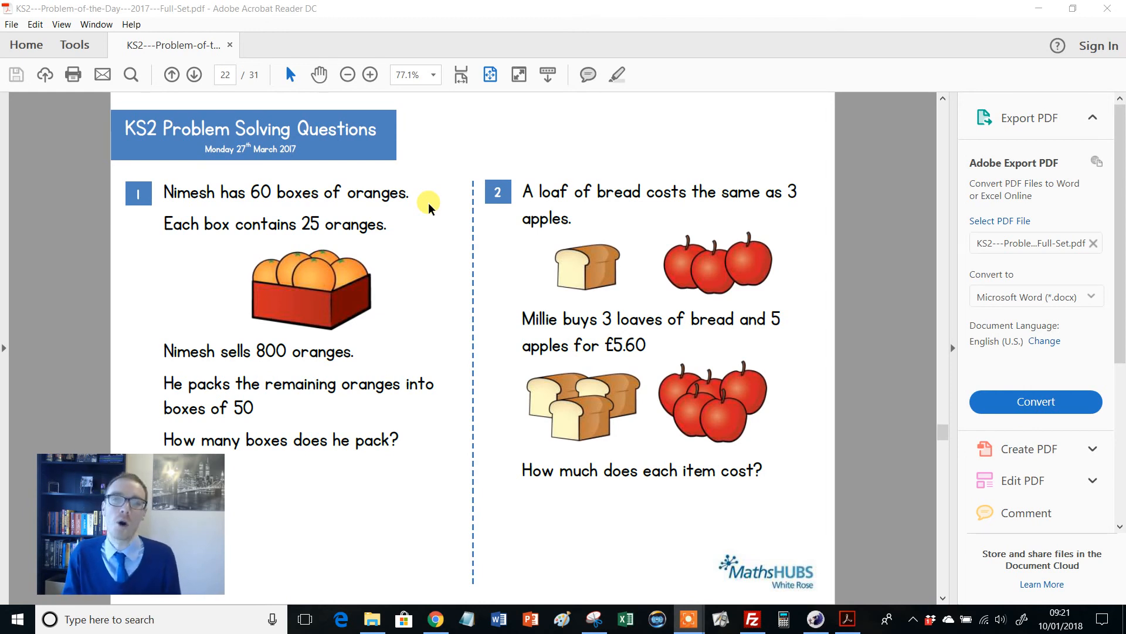
mouse_move(498, 288)
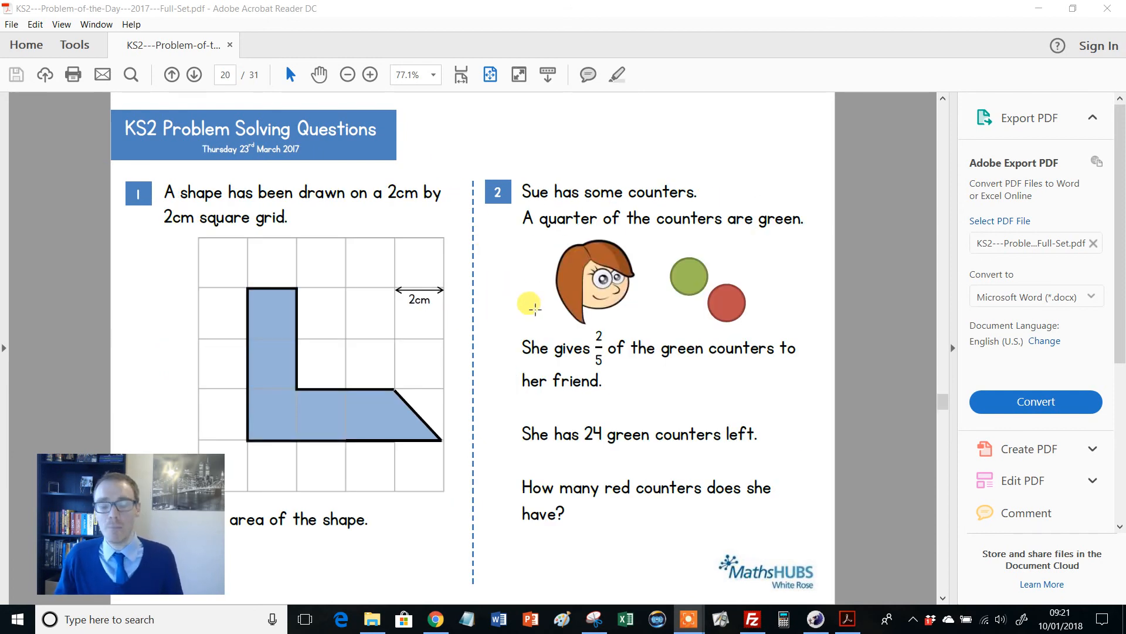
mouse_move(781, 231)
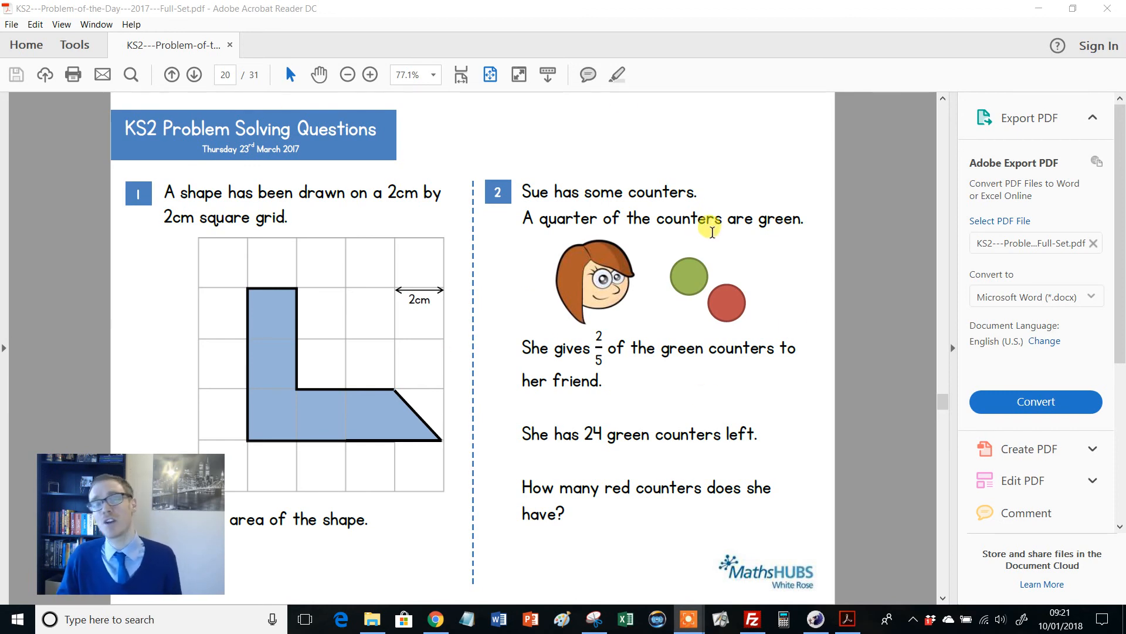
mouse_move(593, 343)
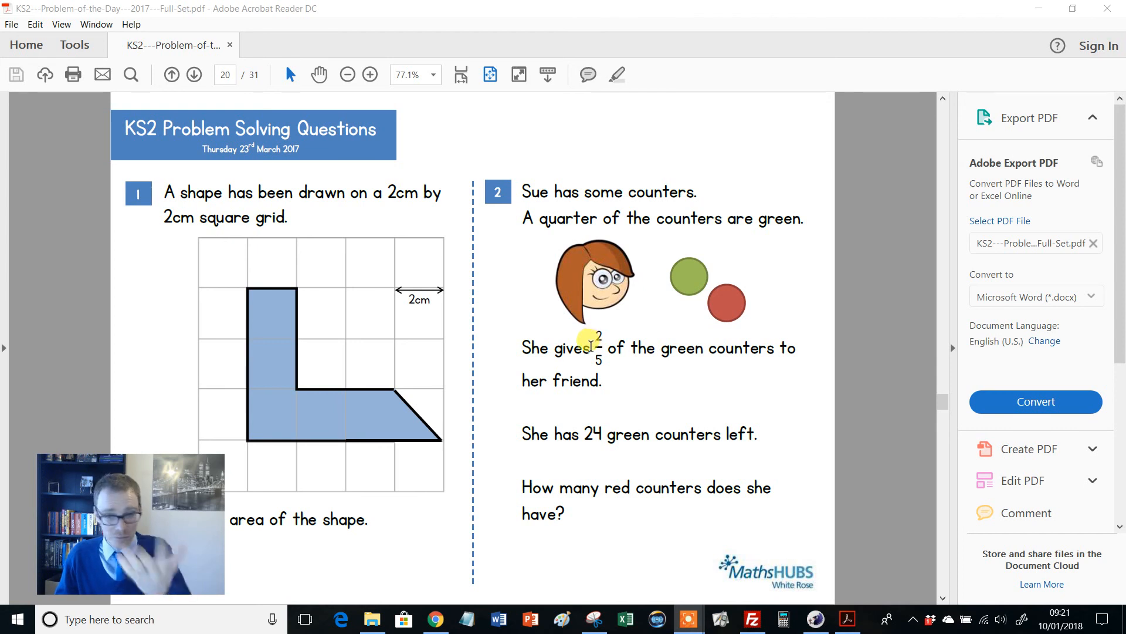
Advance one page in the booklet before returning to the TES resource page.
click(193, 75)
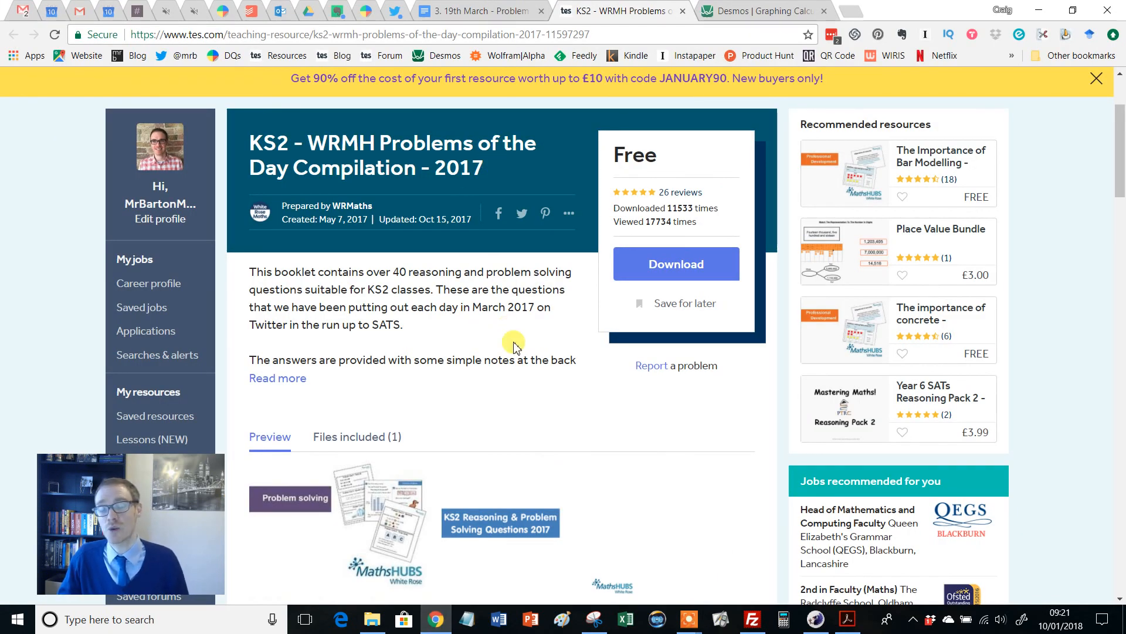
mouse_move(306, 258)
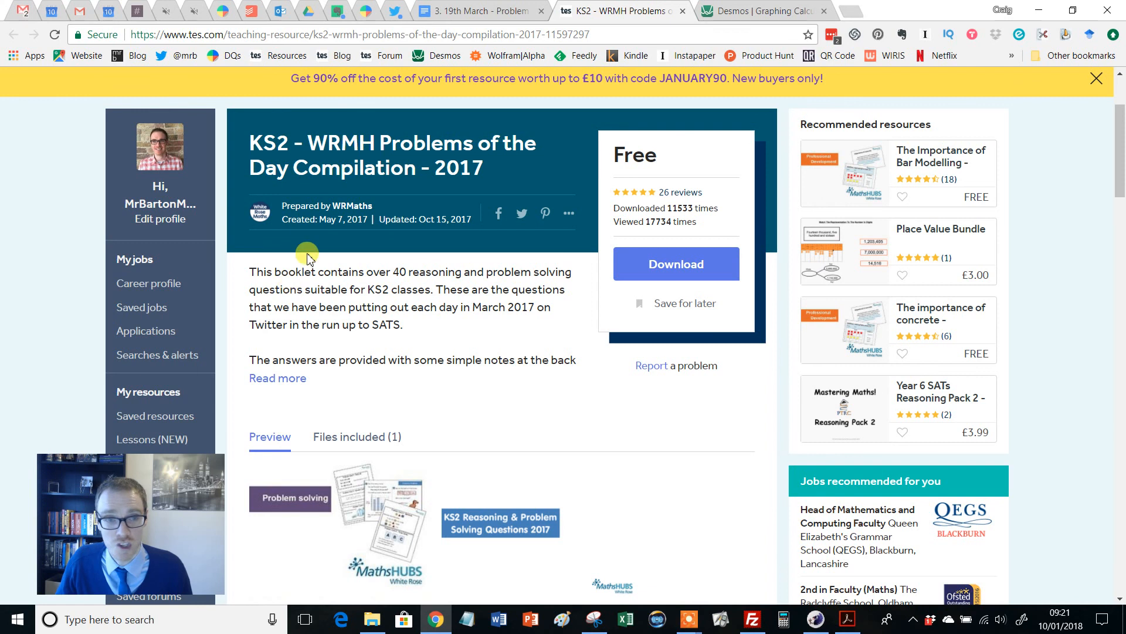
mouse_move(494, 287)
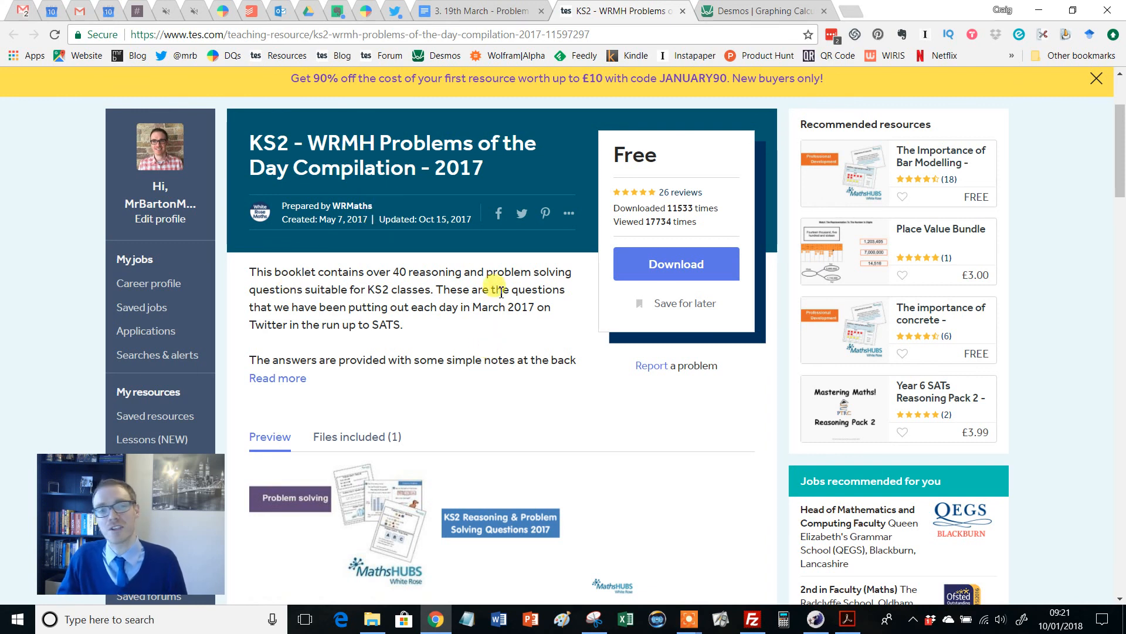